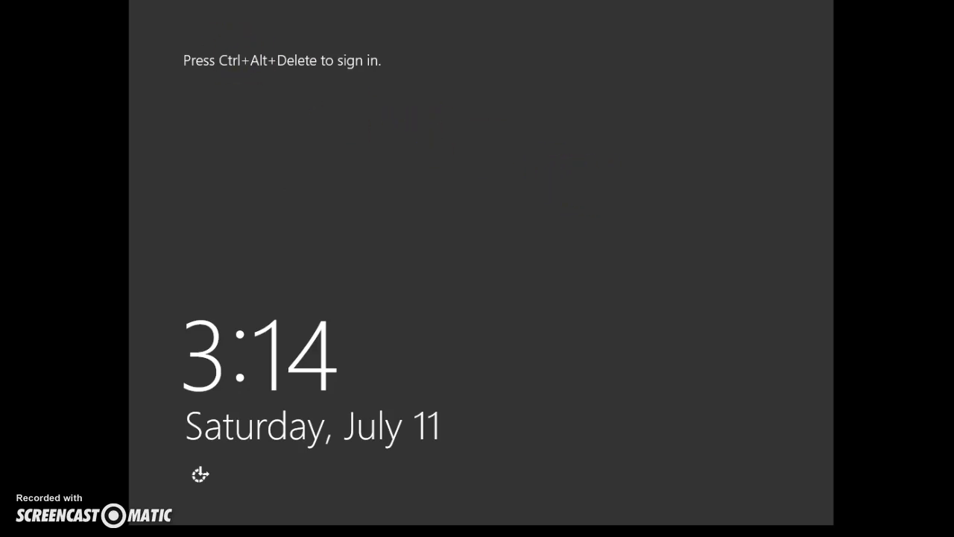
Step: Sign in as Administrator from the Ctrl+Alt+Delete lock screen
key("ctrl+alt+delete")
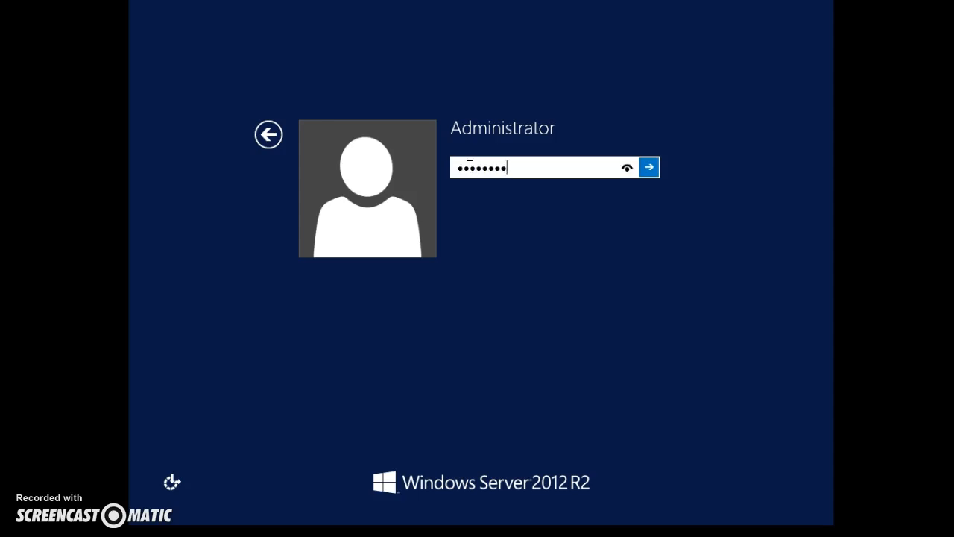
left_click(649, 166)
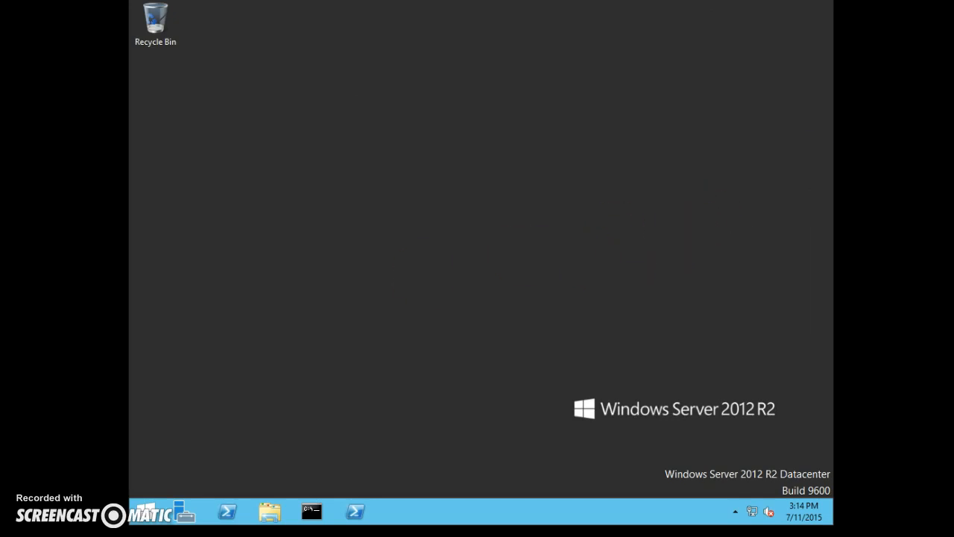
mouse_move(666, 30)
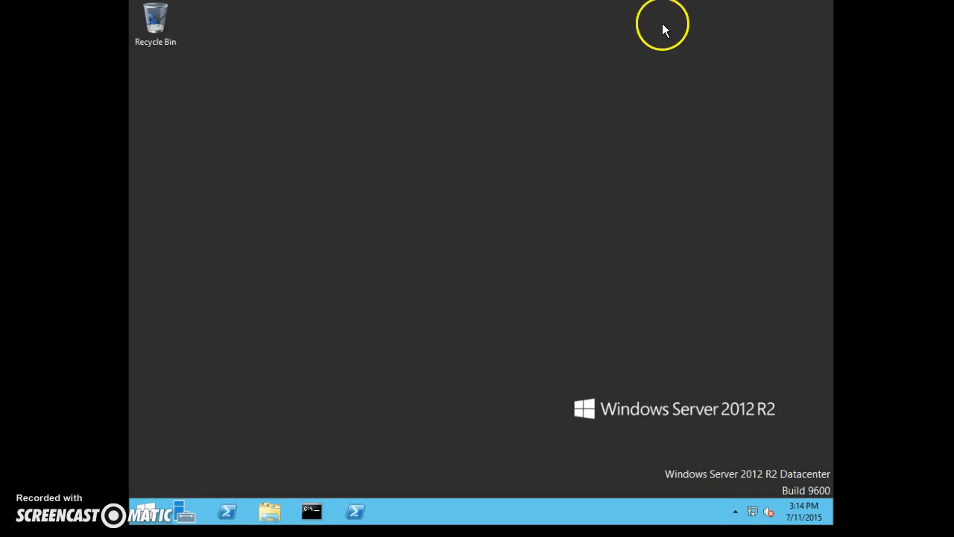
Step: Run 'shutdown /r /o /t 0' in Command Prompt to reboot into advanced startup
left_click(310, 511)
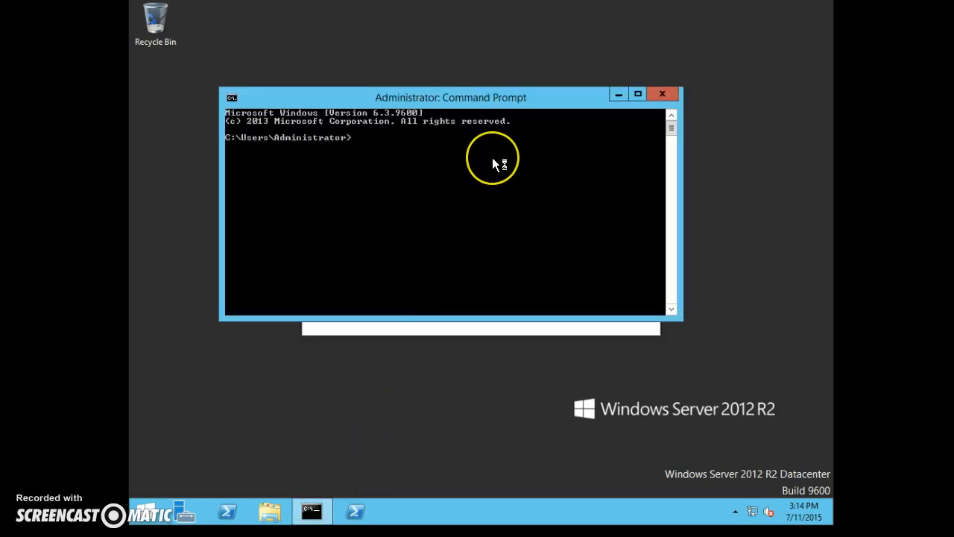
type("shut")
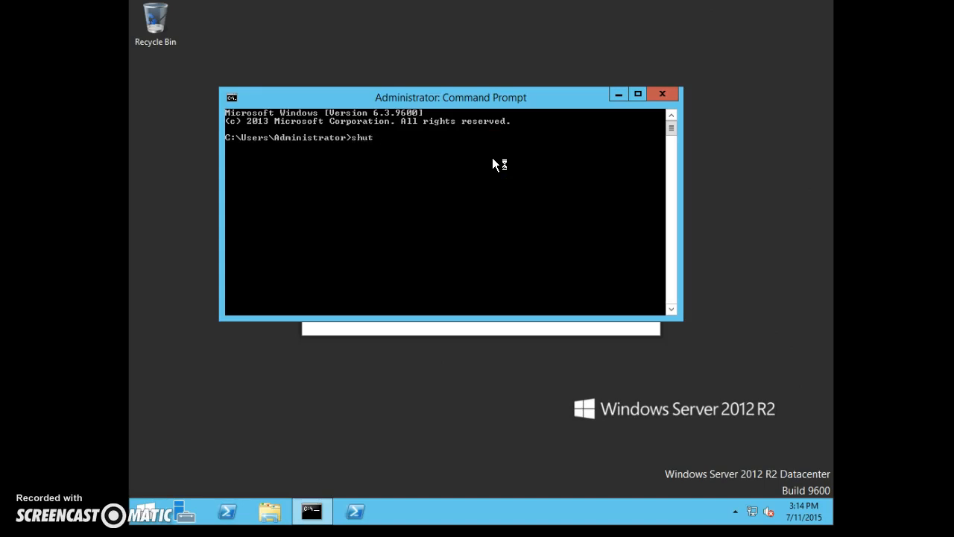
type("down")
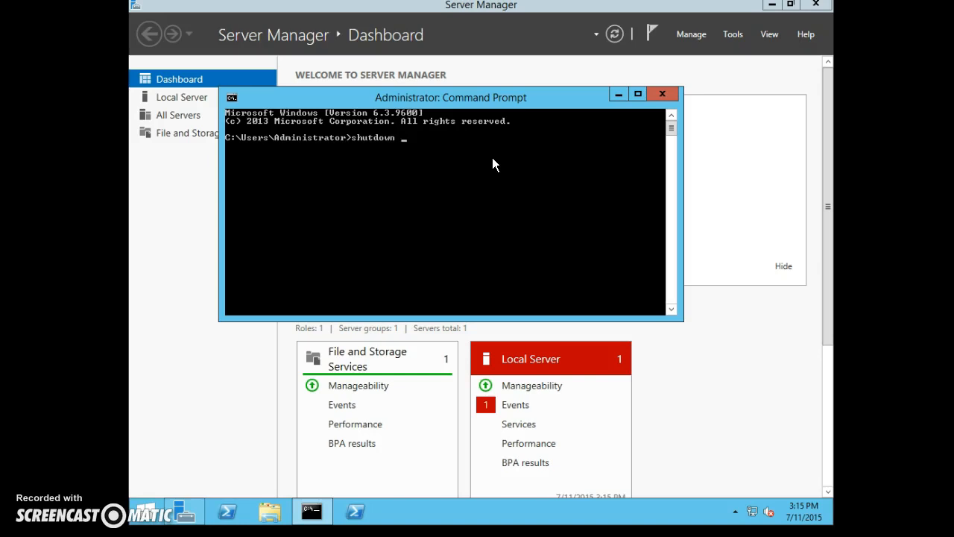
type("/r /")
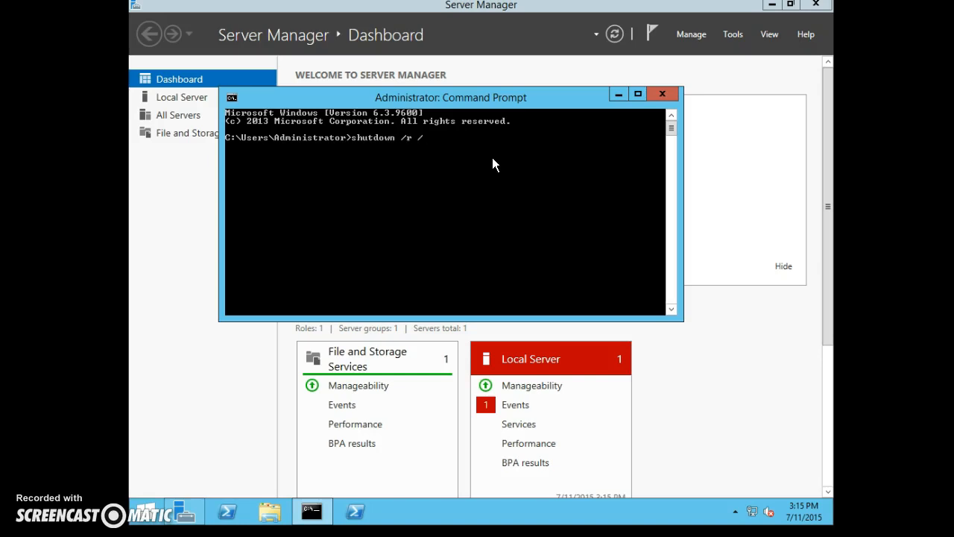
type("o /t")
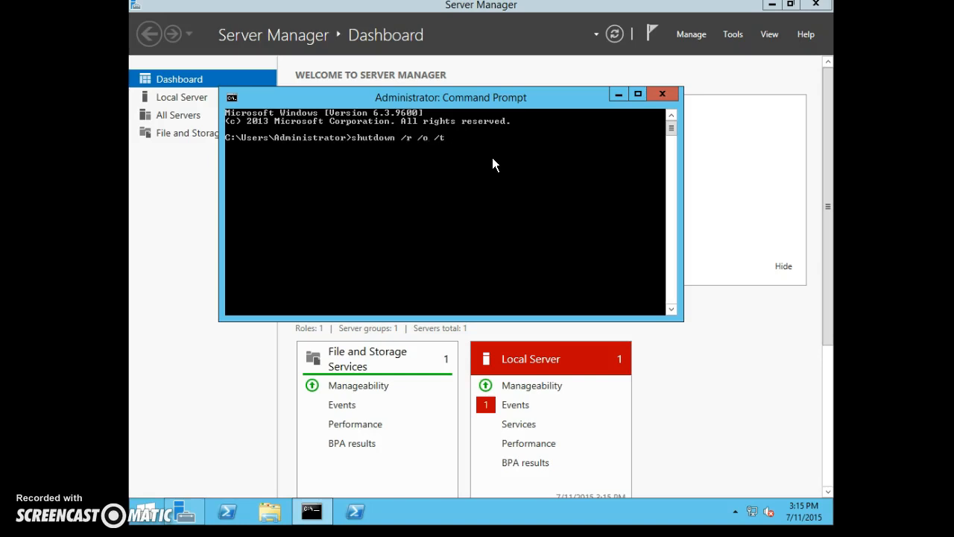
type("0")
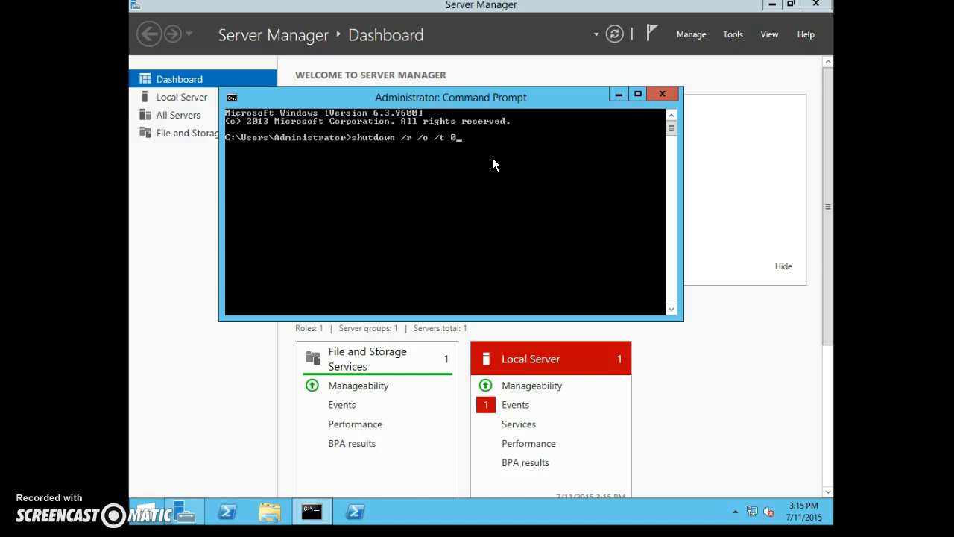
key("enter")
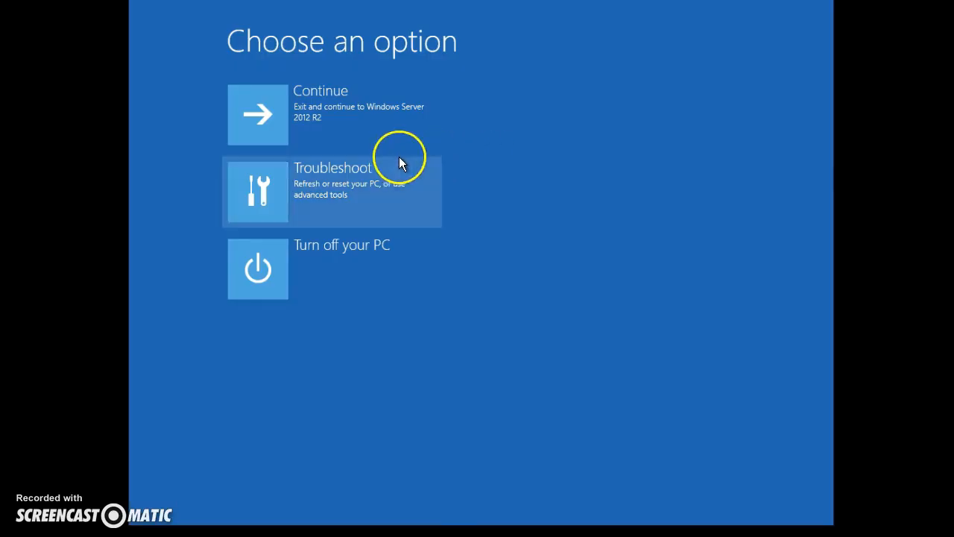
mouse_move(375, 321)
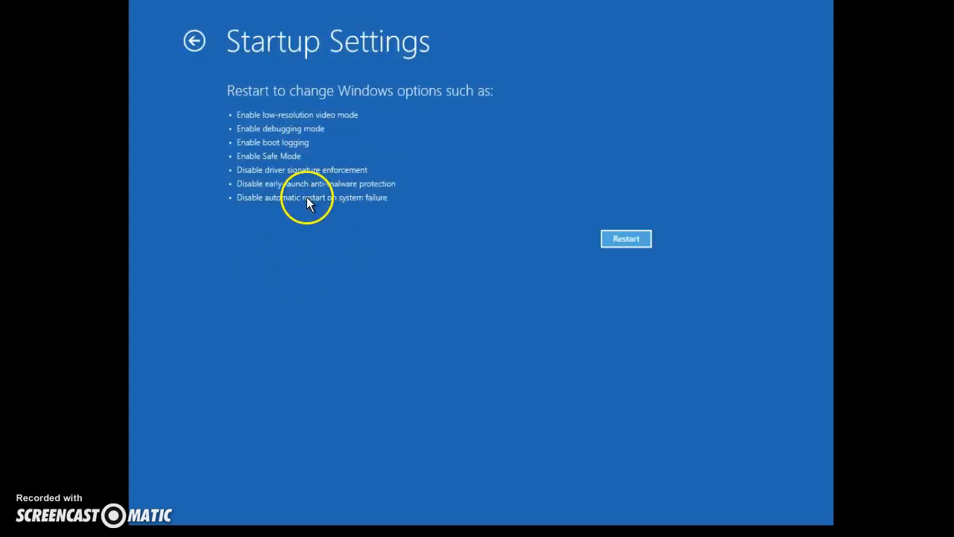
mouse_move(328, 112)
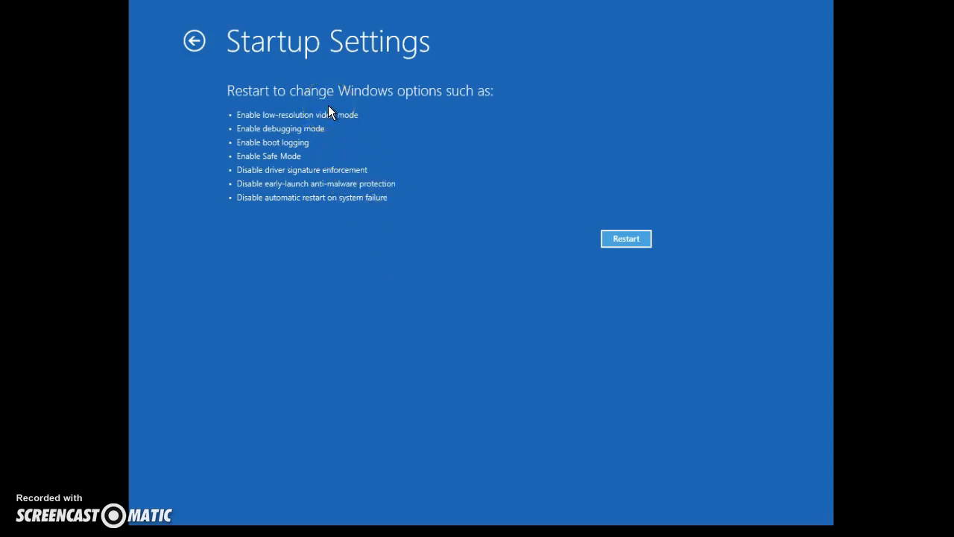
Step: Navigate the recovery options menus toward the advanced troubleshooting tools
left_click(193, 41)
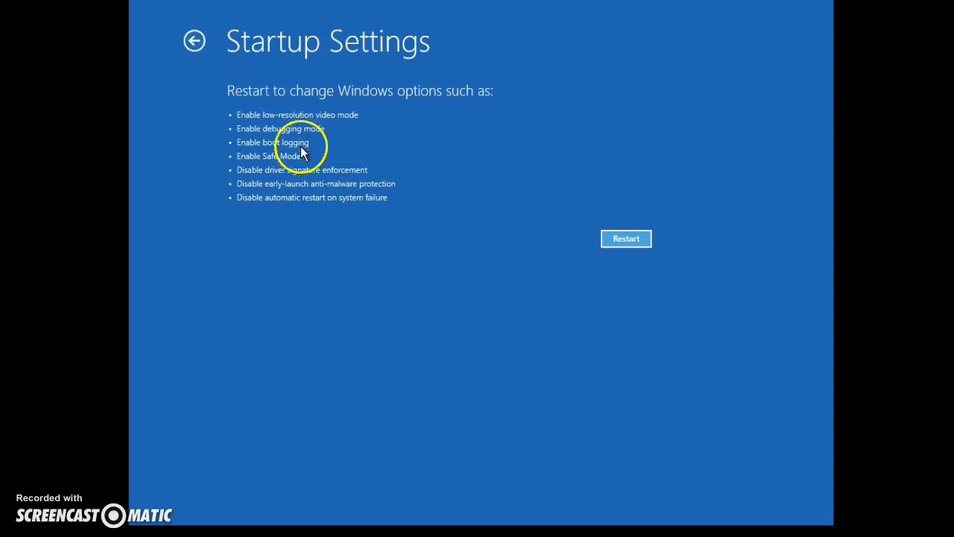
left_click(626, 239)
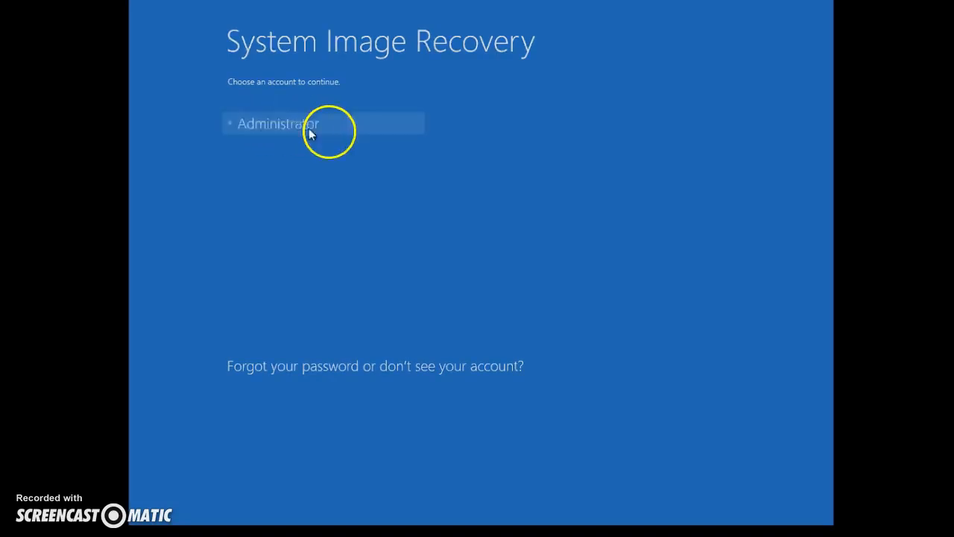
Step: Select the Administrator account and confirm its password for System Image Recovery
left_click(278, 123)
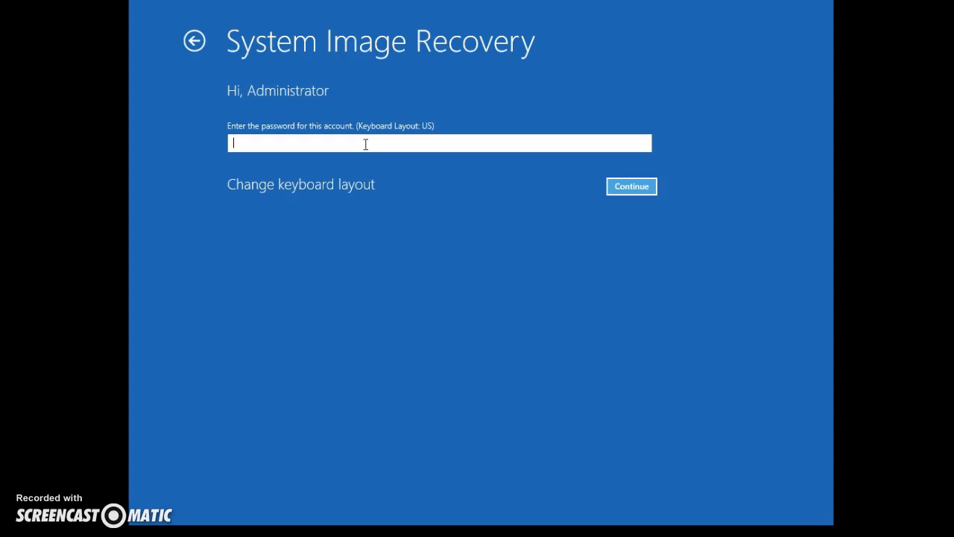
type("••")
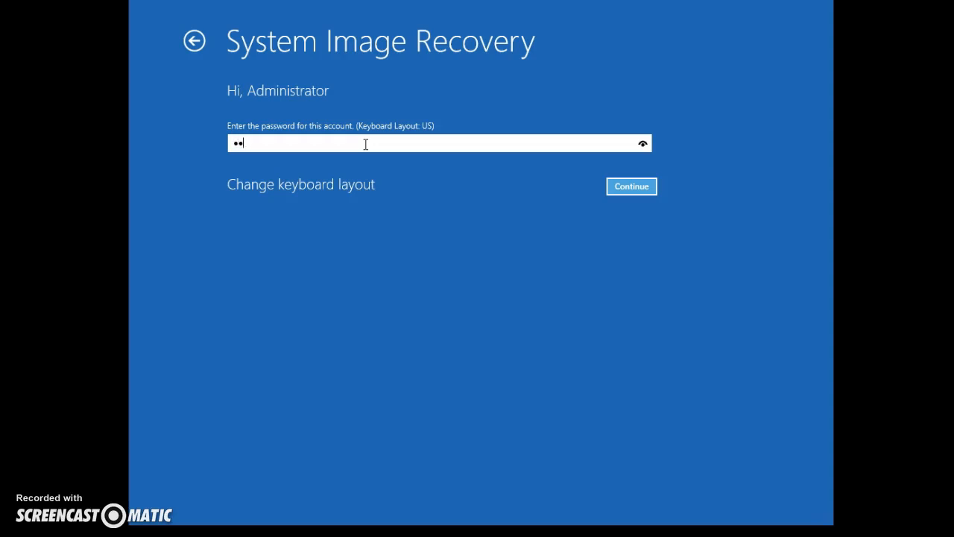
left_click(631, 185)
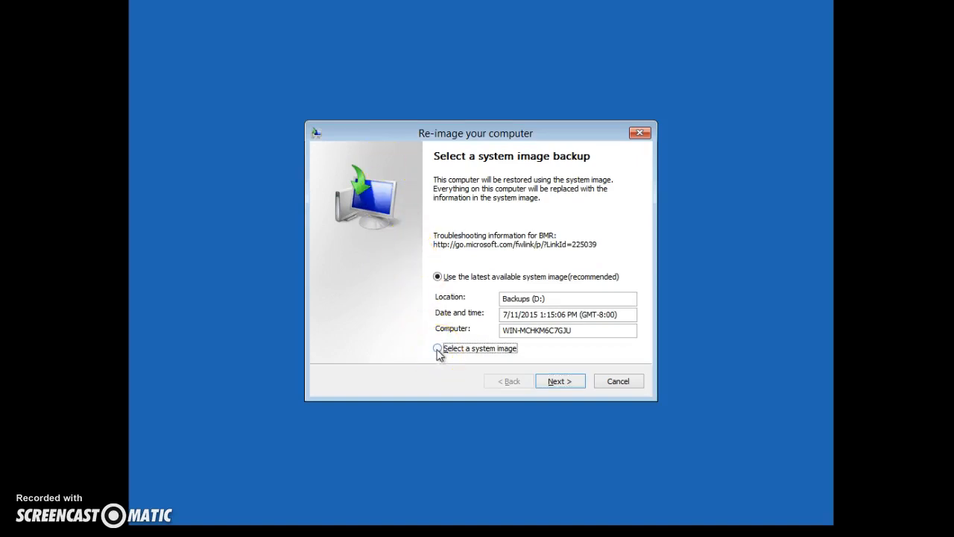
left_click(439, 348)
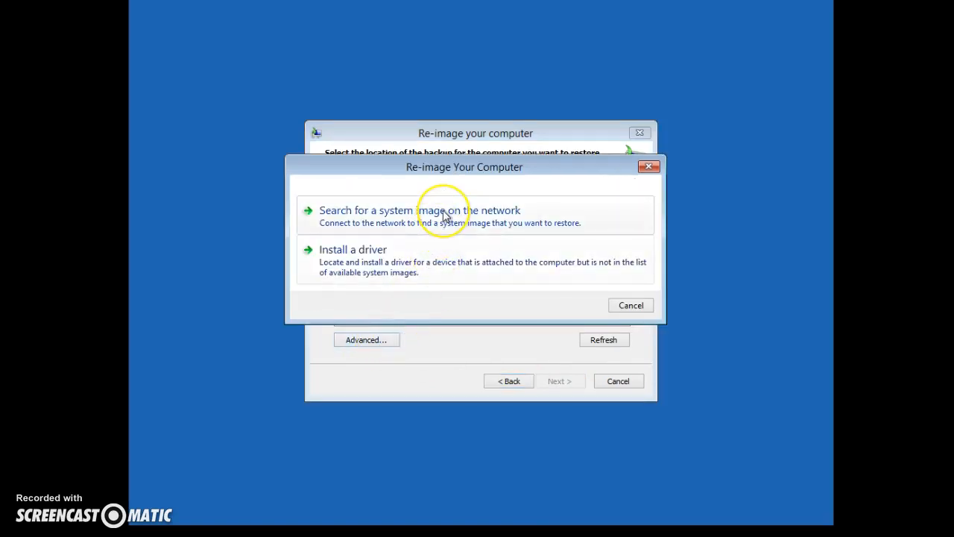
mouse_move(444, 217)
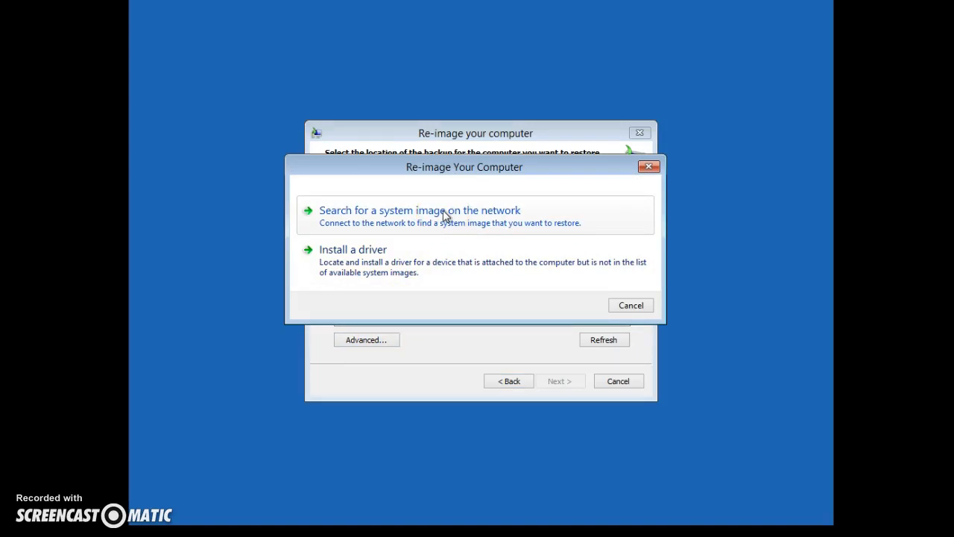
left_click(630, 305)
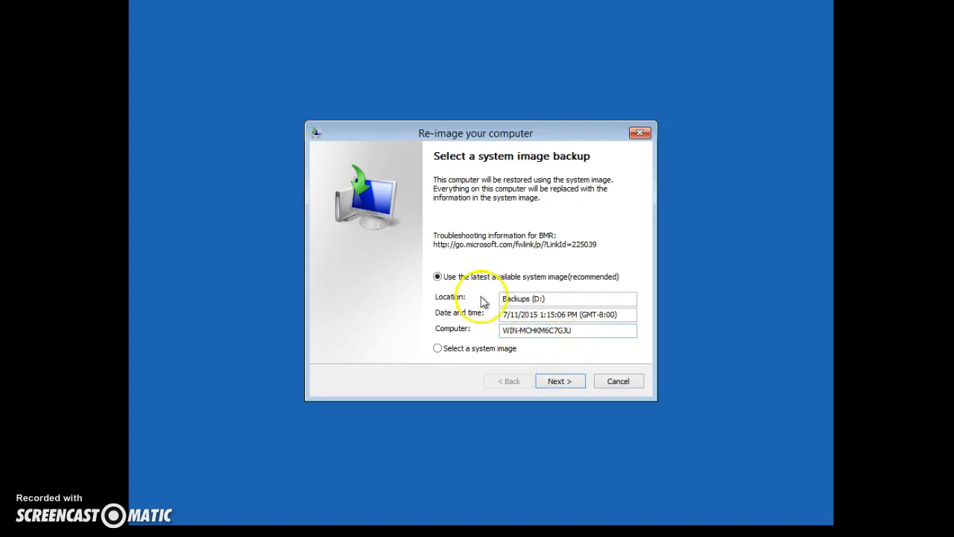
mouse_move(633, 371)
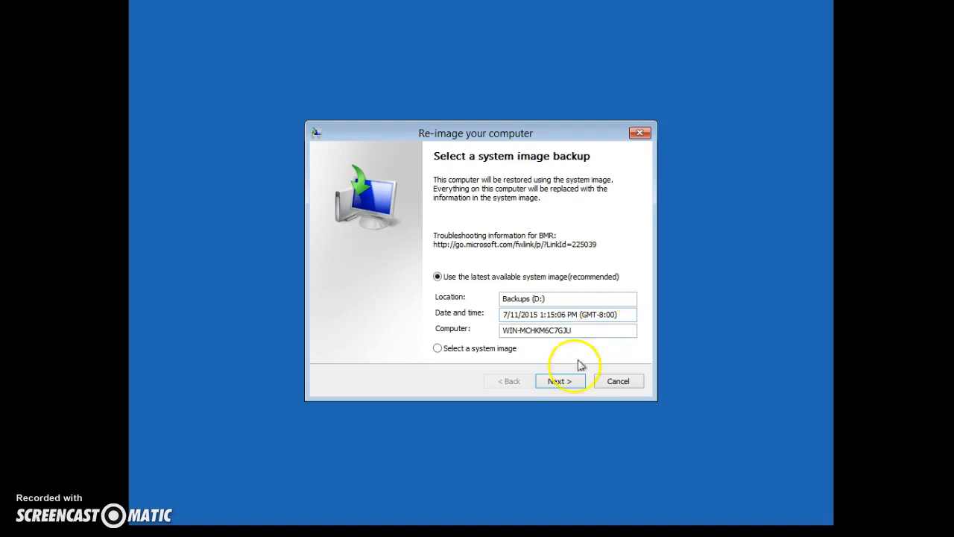
mouse_move(600, 392)
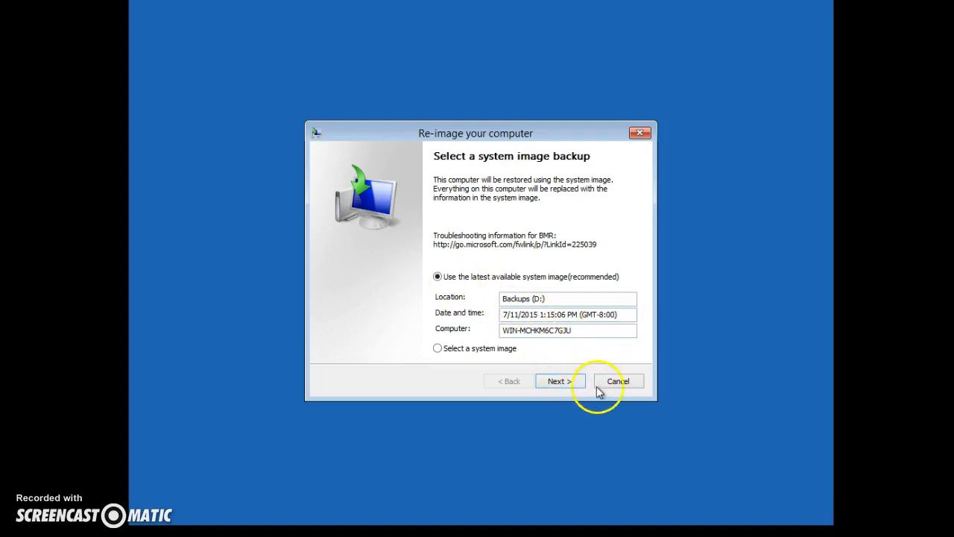
Step: Cancel the Re-image your computer wizard and continue booting into Windows Server
left_click(617, 381)
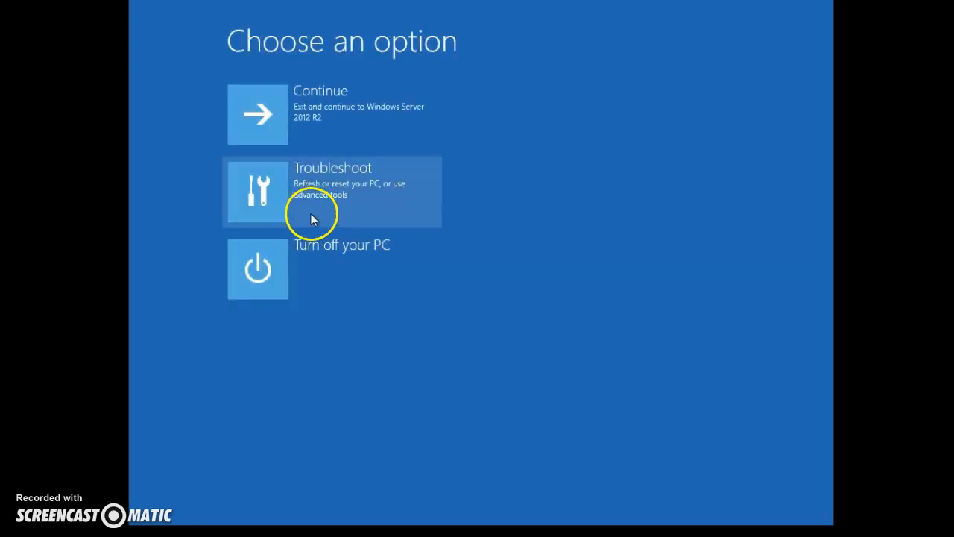
left_click(332, 191)
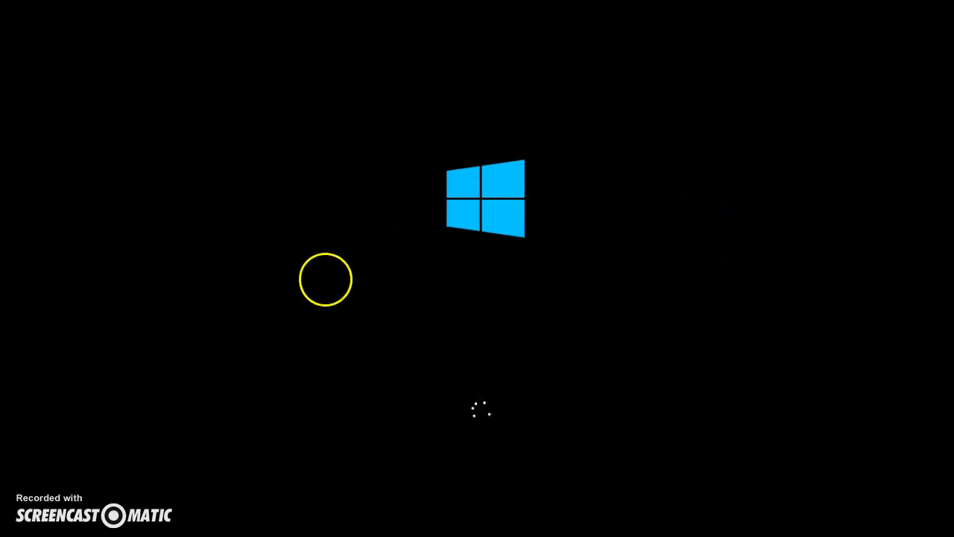